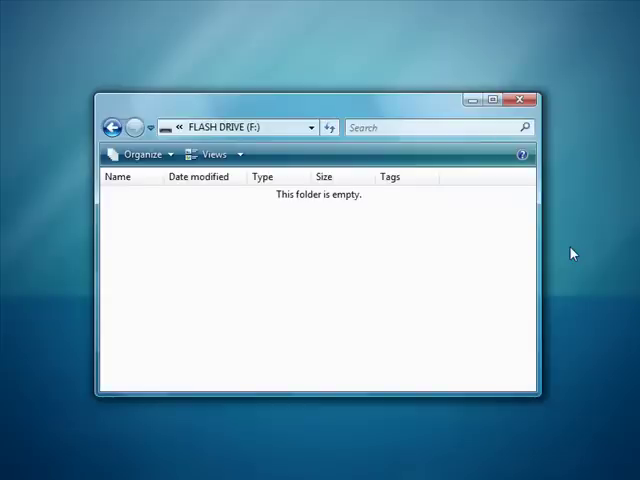
pyautogui.moveTo(500, 148)
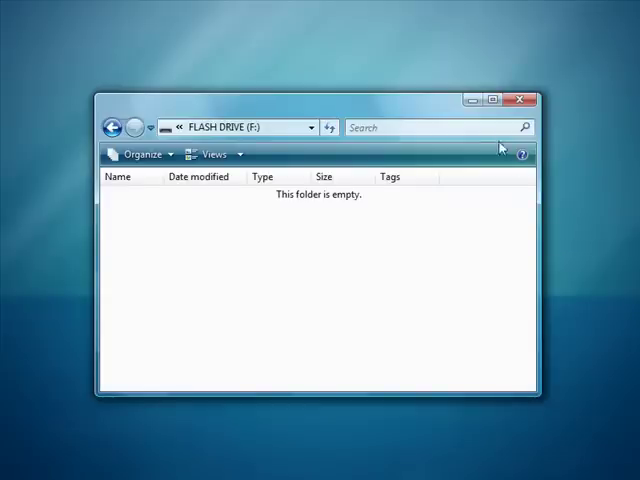
# Close the open private-files volume and bring up the Tools menu.
pyautogui.click(528, 96)
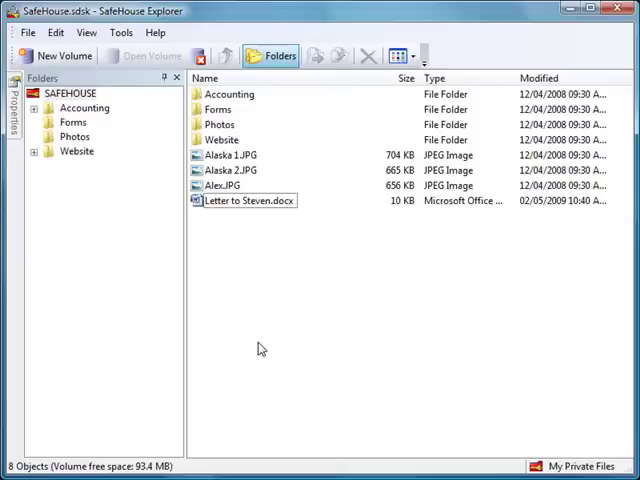
pyautogui.moveTo(256, 326)
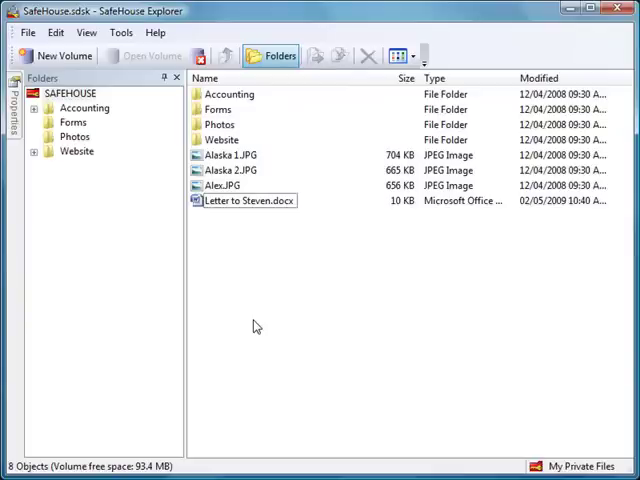
pyautogui.click(200, 56)
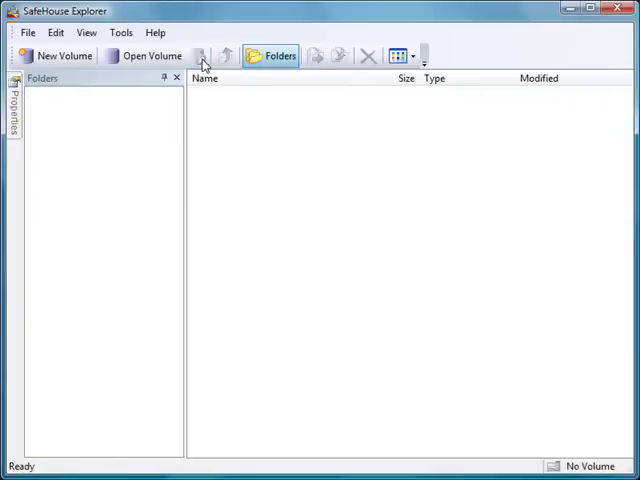
pyautogui.click(120, 32)
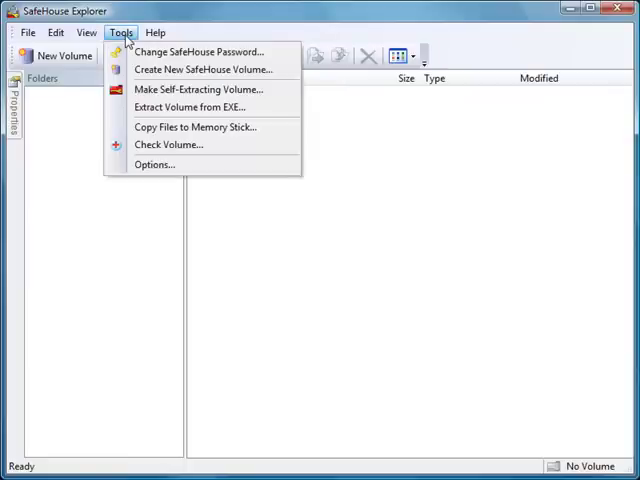
pyautogui.moveTo(190, 88)
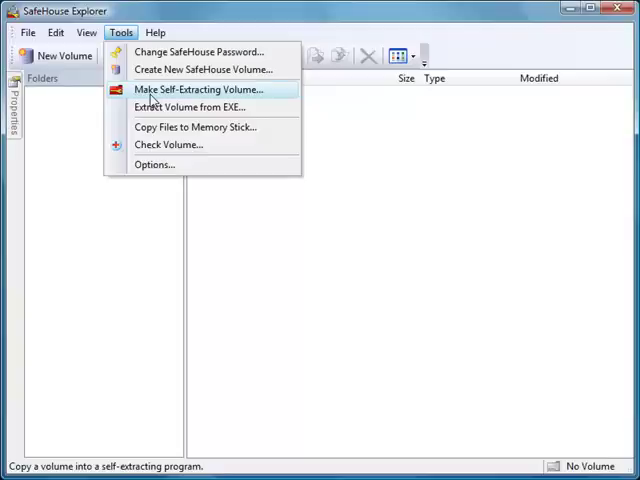
# Make a self-extracting SafeHouseVolume.exe on the F: drive and start the copy.
pyautogui.click(200, 88)
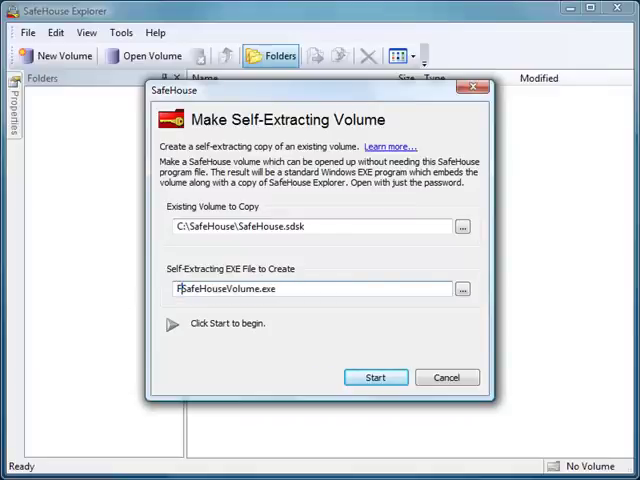
pyautogui.write('F:/=')
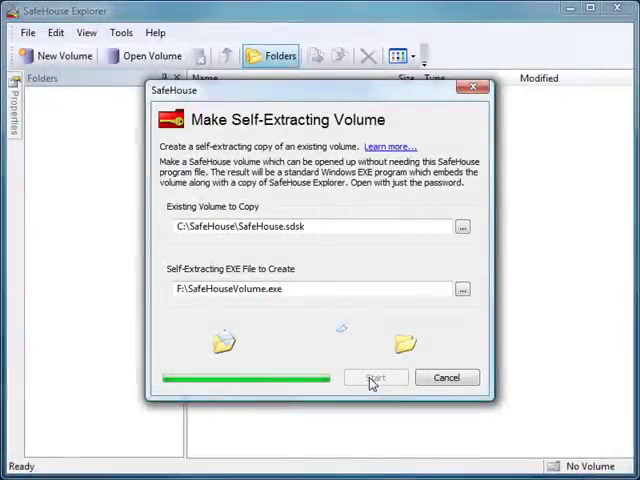
pyautogui.click(376, 376)
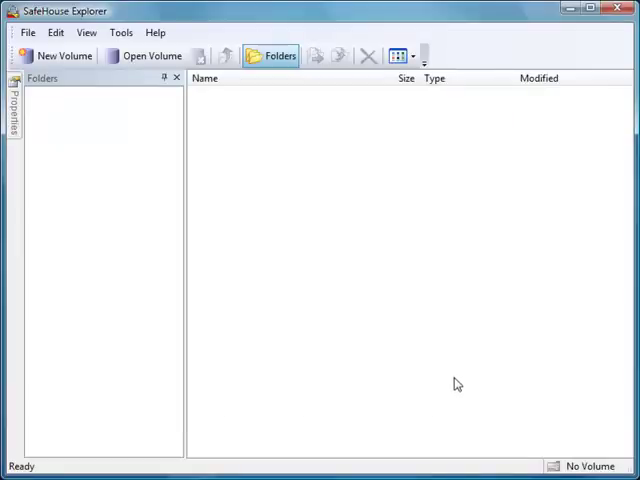
pyautogui.moveTo(446, 264)
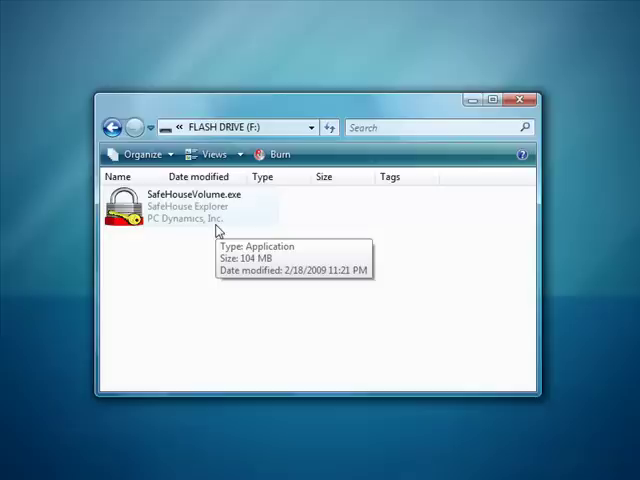
pyautogui.moveTo(234, 250)
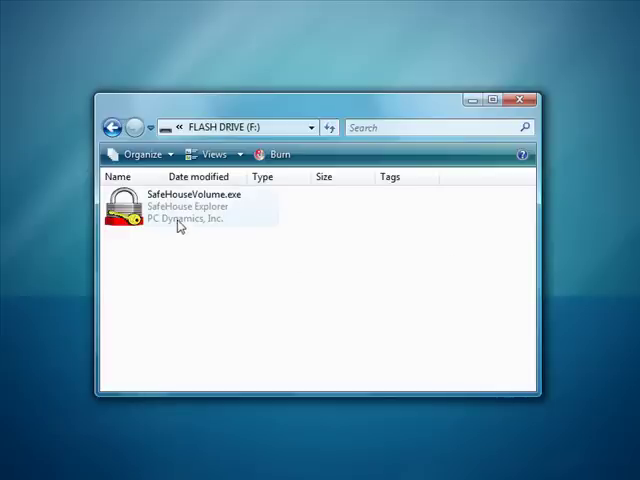
# Launch SafeHouseVolume.exe from the flash drive and unlock it with its password.
pyautogui.doubleClick(188, 196)
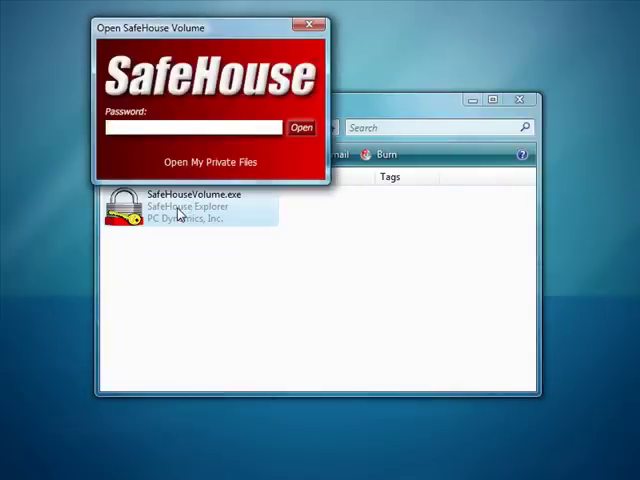
pyautogui.write('password')
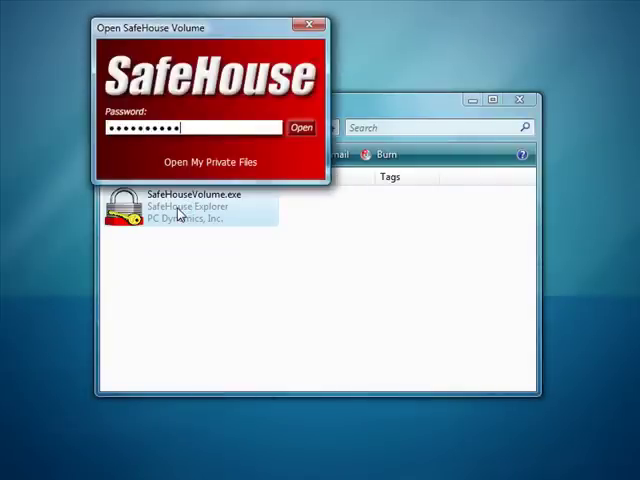
pyautogui.click(300, 128)
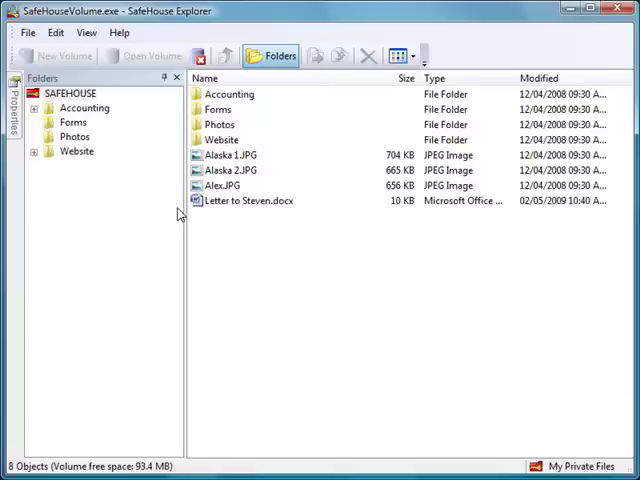
pyautogui.moveTo(178, 198)
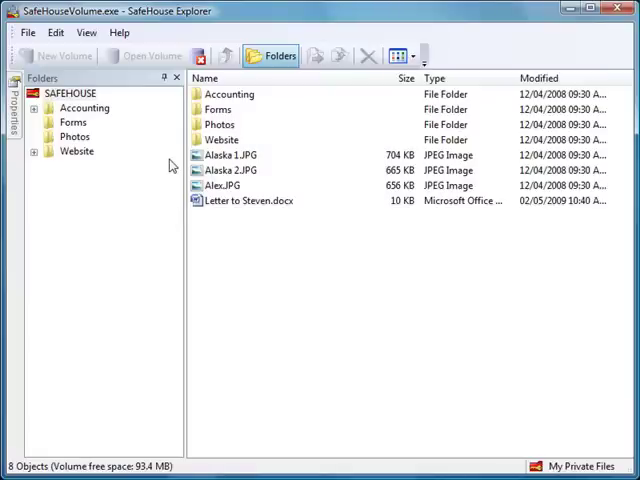
pyautogui.moveTo(164, 132)
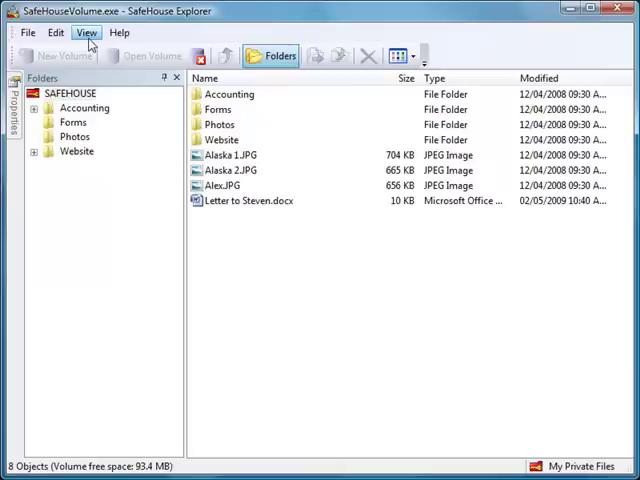
pyautogui.moveTo(28, 32)
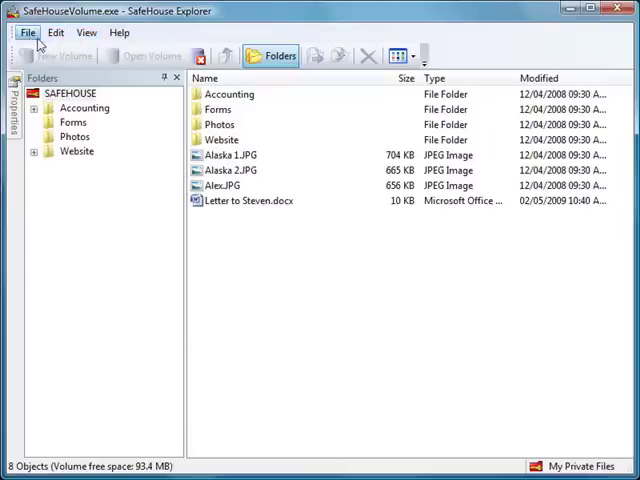
pyautogui.click(56, 32)
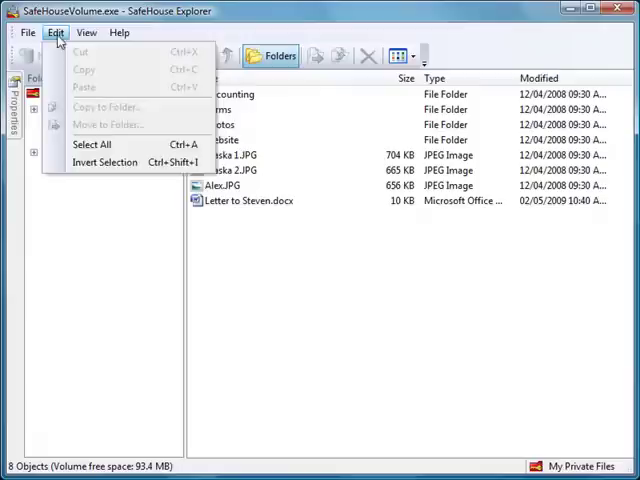
pyautogui.click(118, 32)
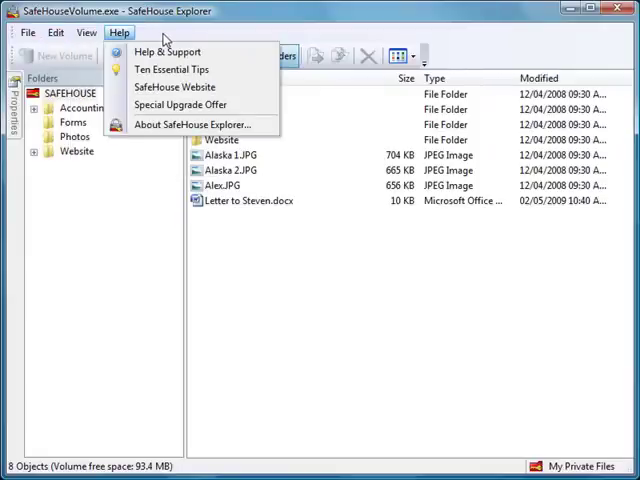
pyautogui.moveTo(130, 212)
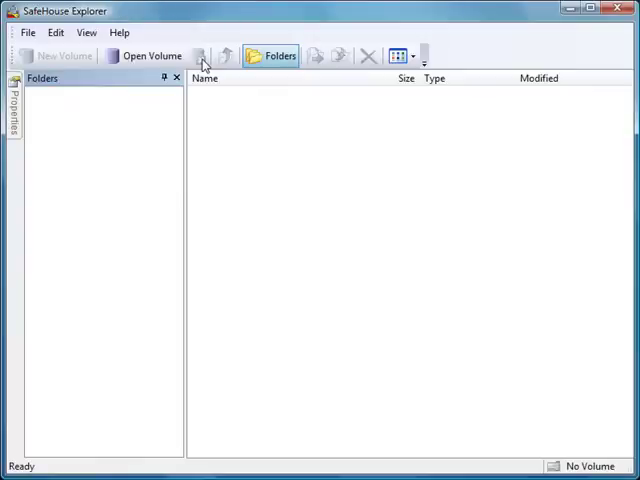
pyautogui.moveTo(544, 112)
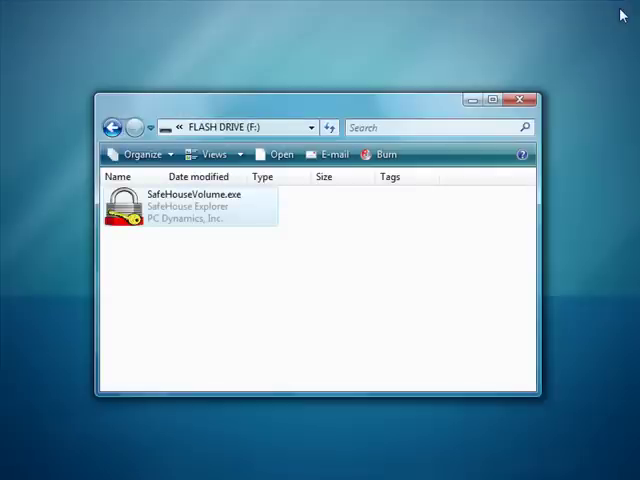
pyautogui.moveTo(448, 276)
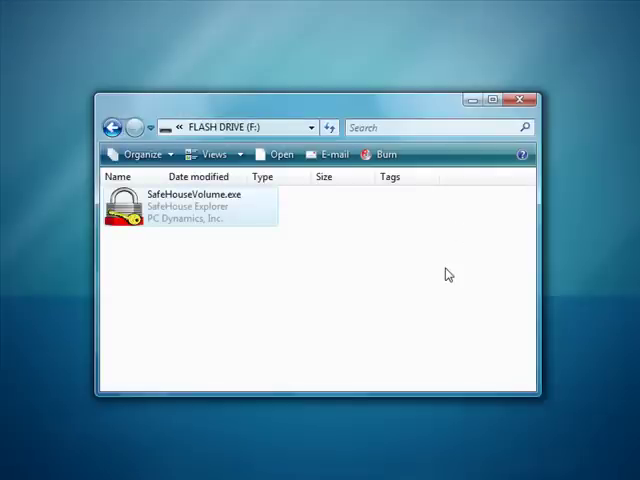